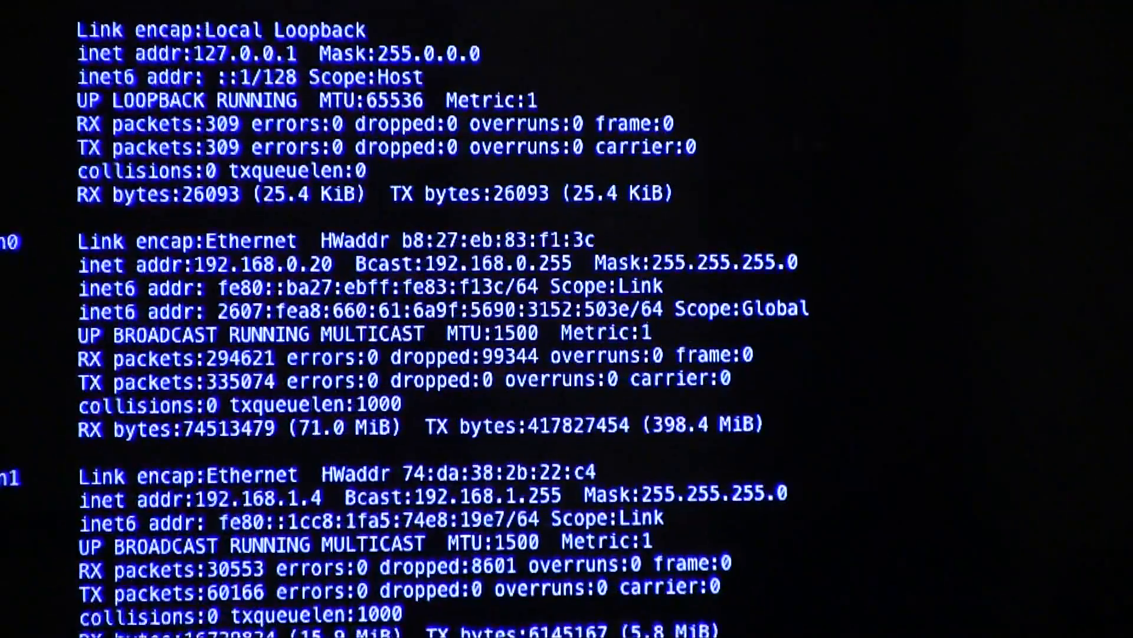
{"action": "scroll", "scroll_direction": "down", "scroll_amount": 3}
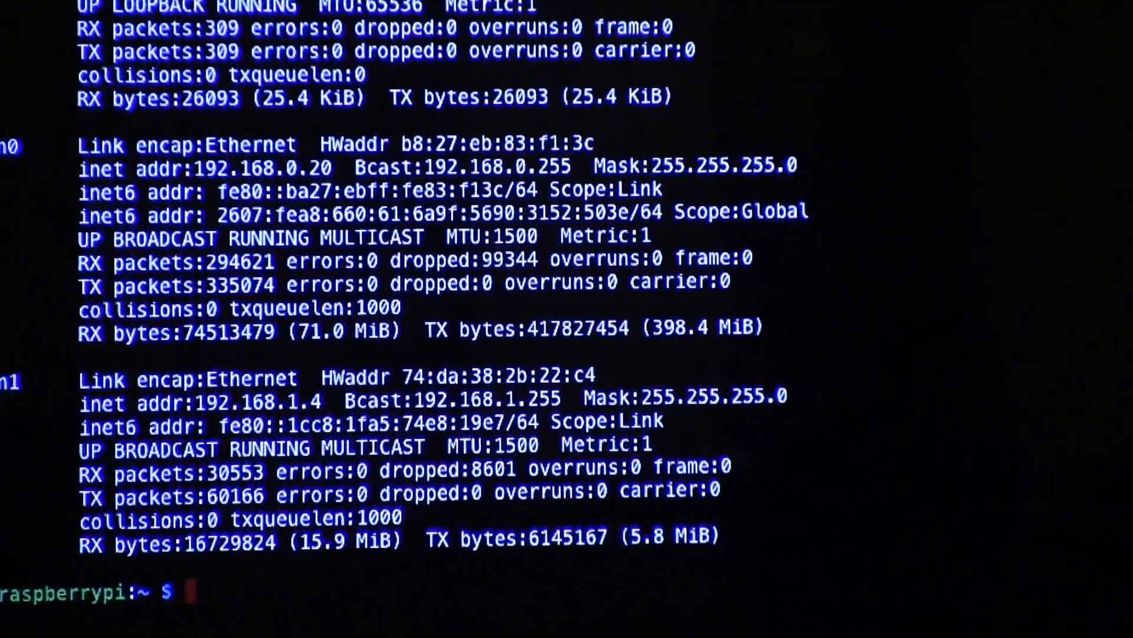